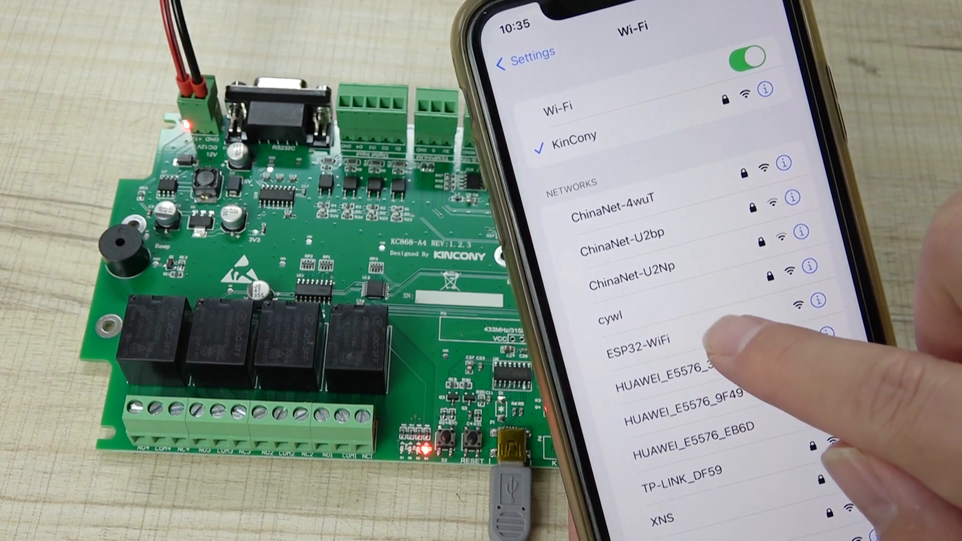
Step: Select the open ESP32-WiFi network in the Wi-Fi Networks list to begin joining it
click(637, 342)
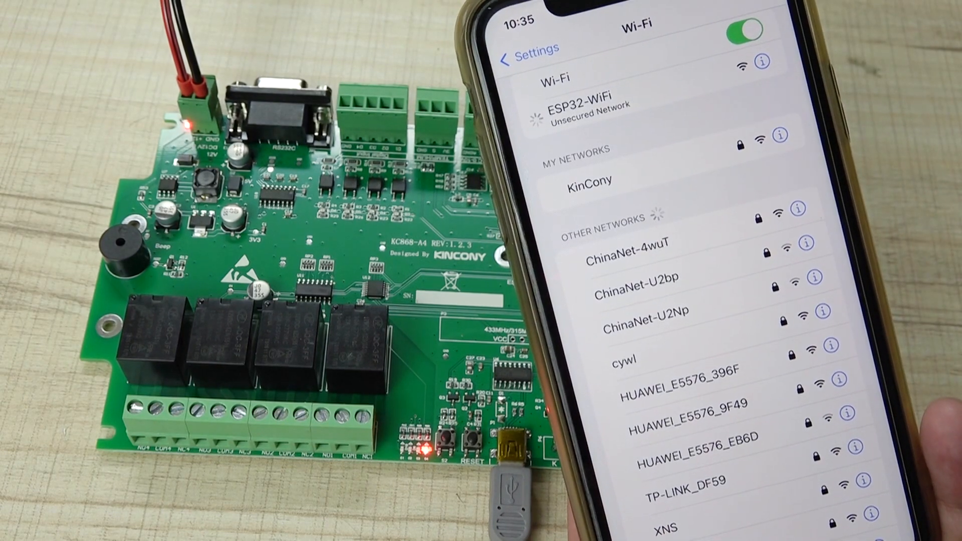